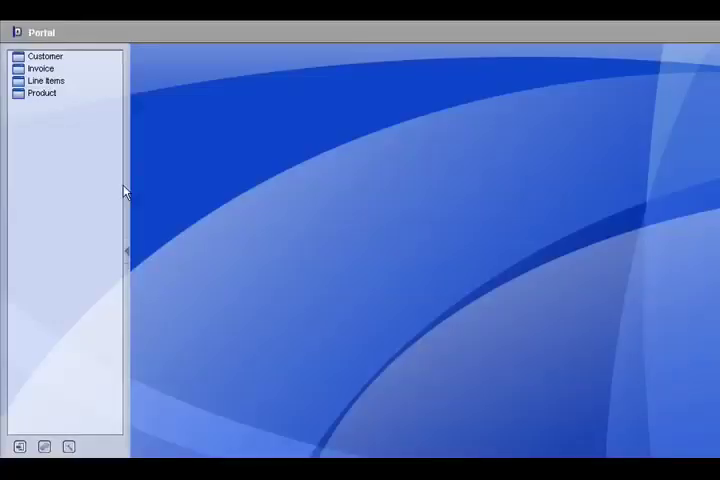
mouse_move(88, 70)
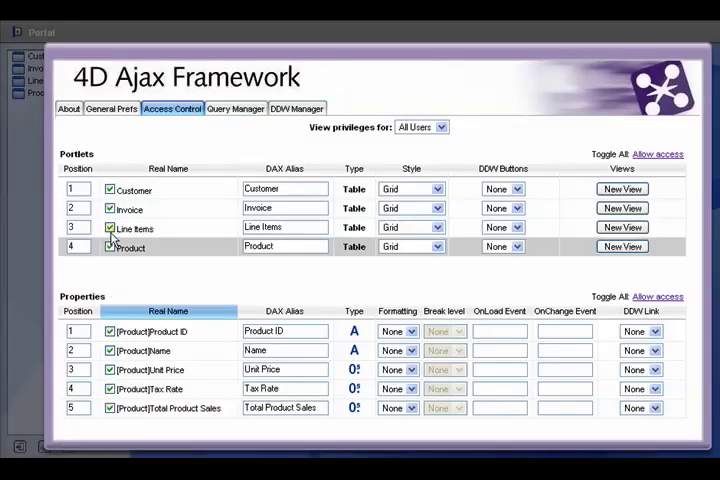
Show the Customer table's fields and start a new view from it.
left_click(108, 190)
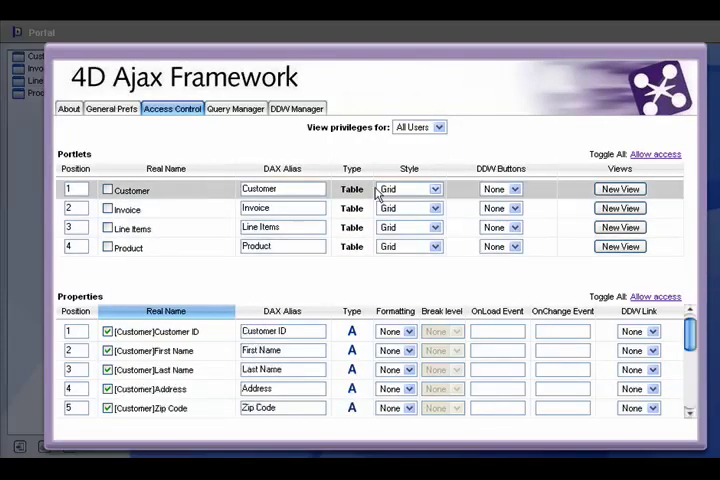
left_click(620, 188)
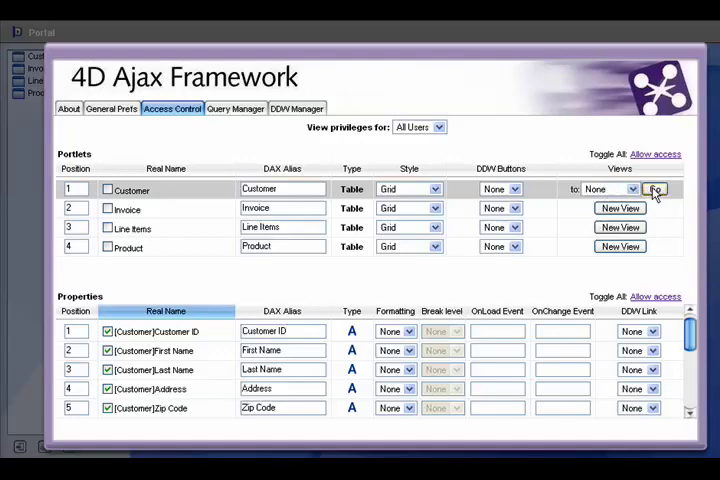
Create View_1 aliased 'Customers', keeping name, address and location fields.
left_click(656, 188)
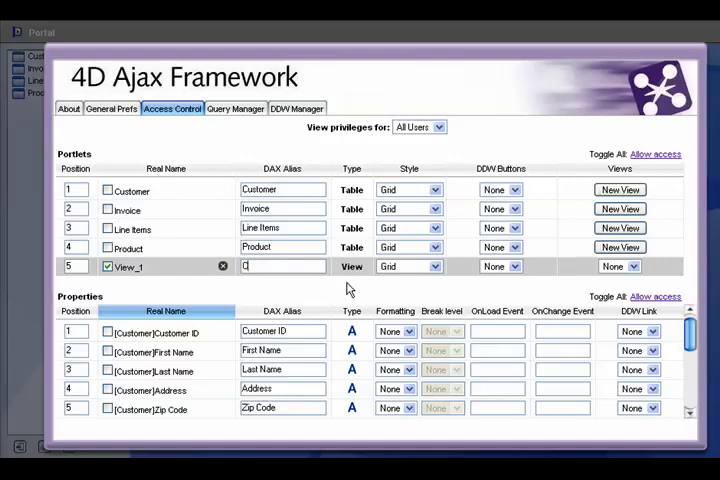
type("Customers (abc")
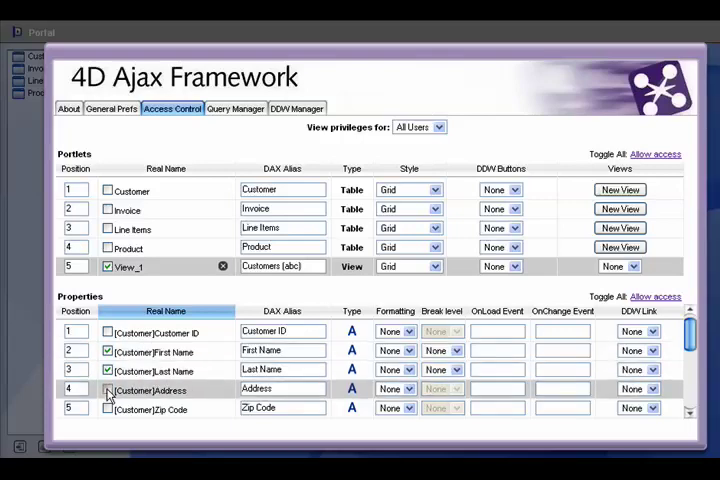
left_click(108, 388)
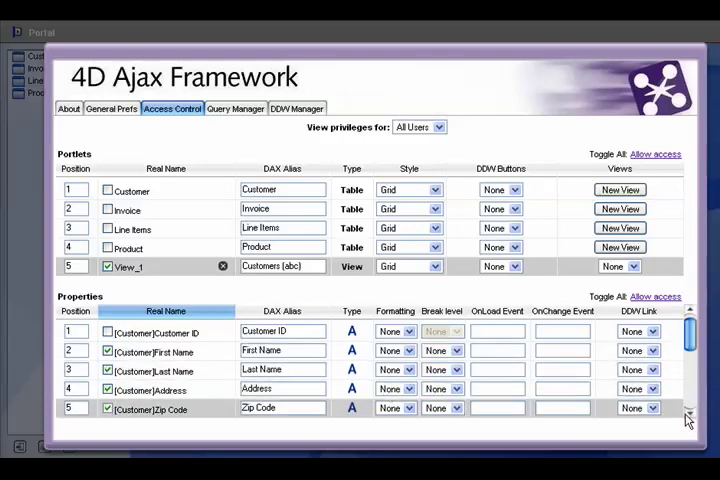
scroll("down", 3)
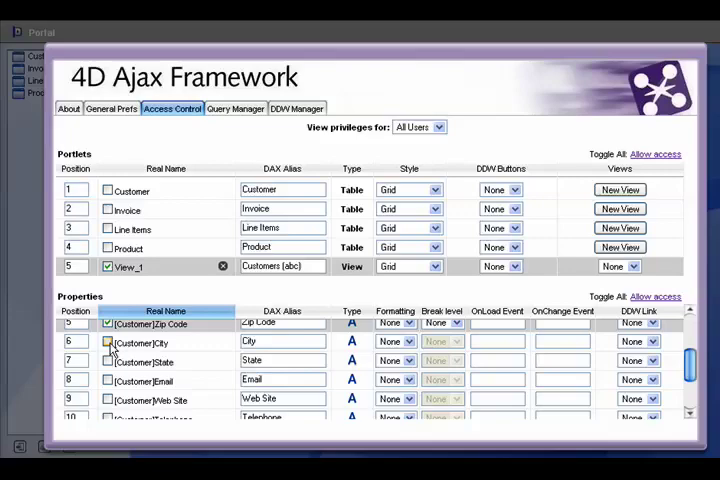
left_click(108, 360)
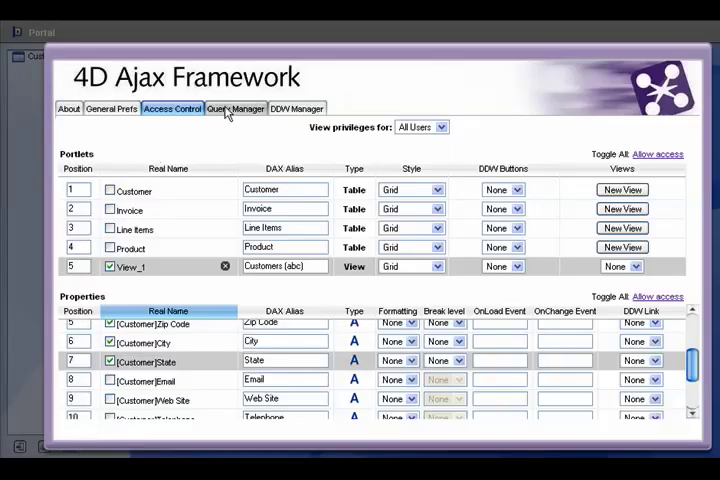
Start a new preset query in the Query Manager.
left_click(236, 108)
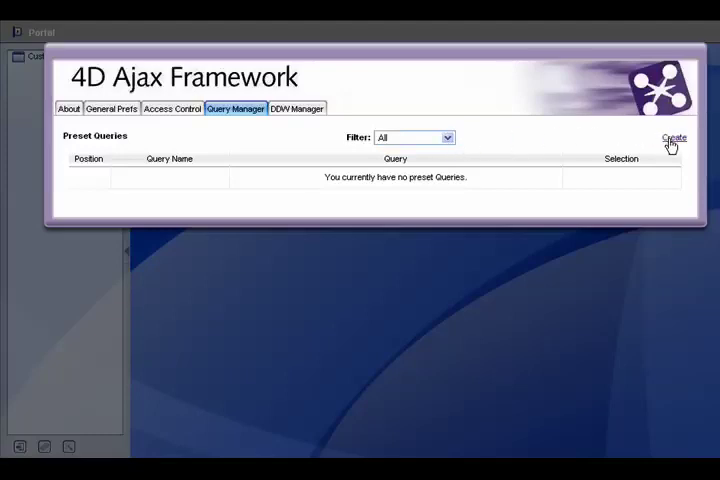
left_click(672, 136)
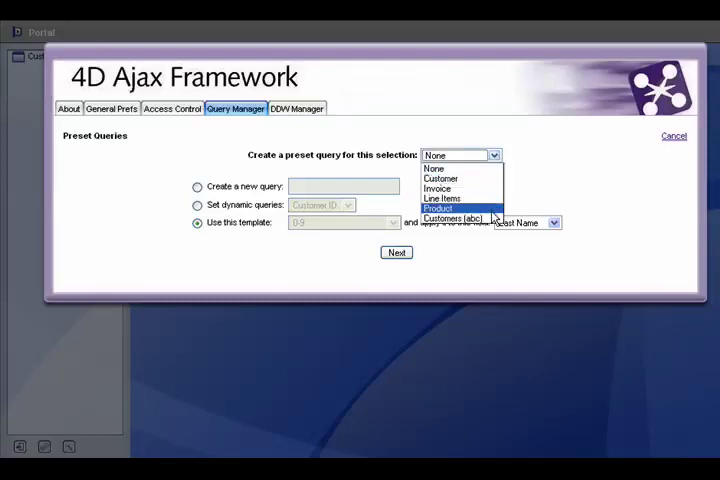
mouse_move(460, 218)
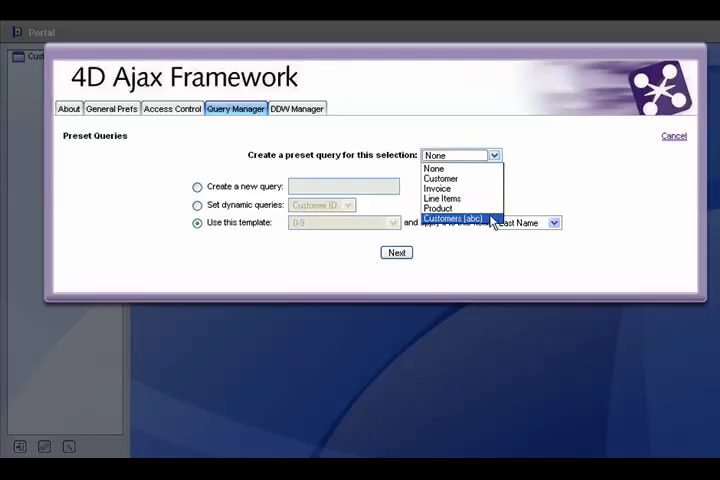
Build preset queries for Customers (abc) from the A-Z Steps template on Last Name.
left_click(458, 220)
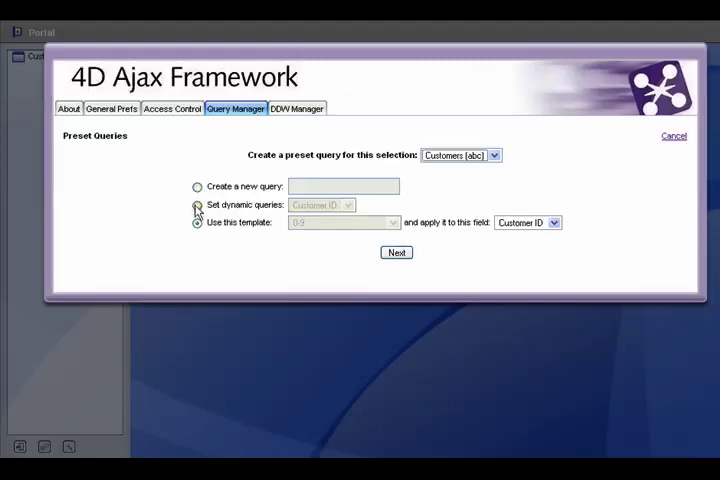
left_click(198, 222)
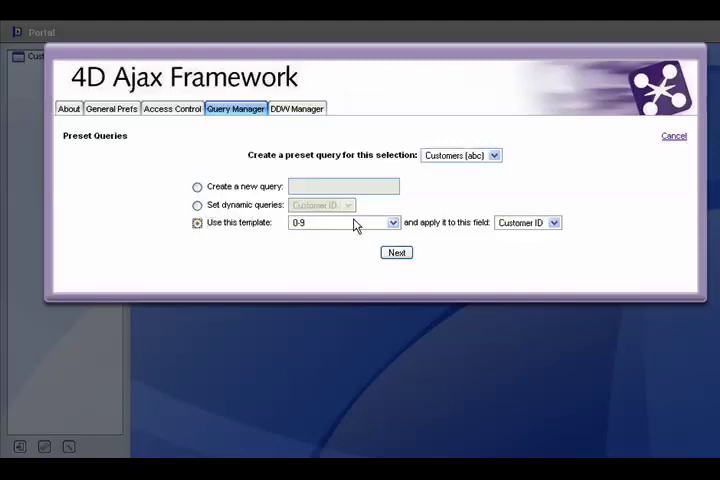
left_click(392, 222)
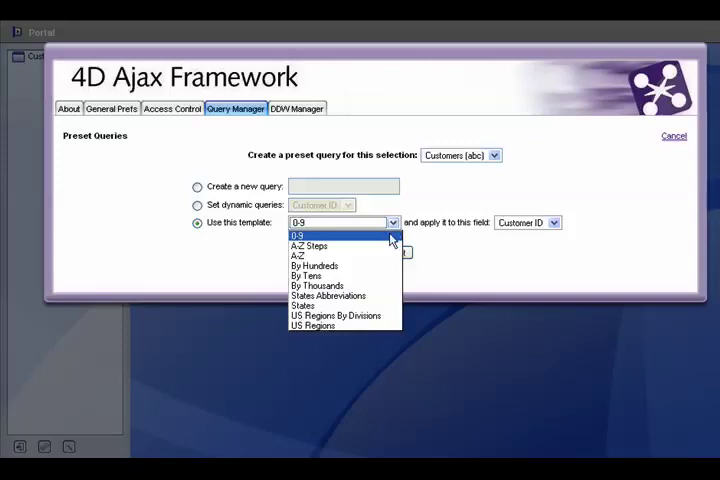
mouse_move(304, 304)
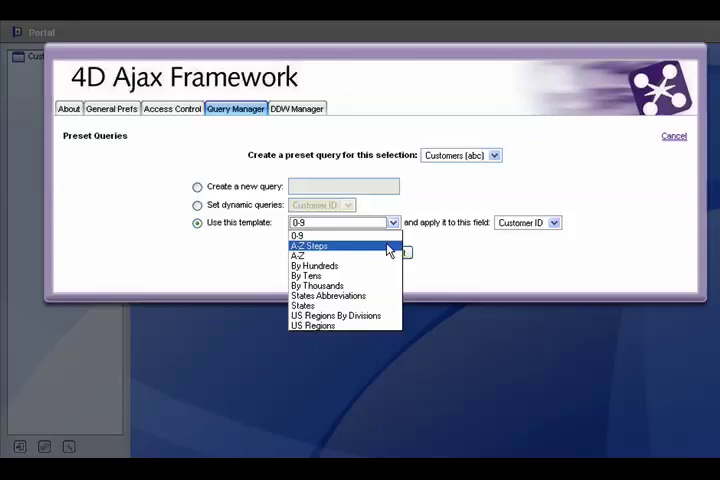
left_click(312, 246)
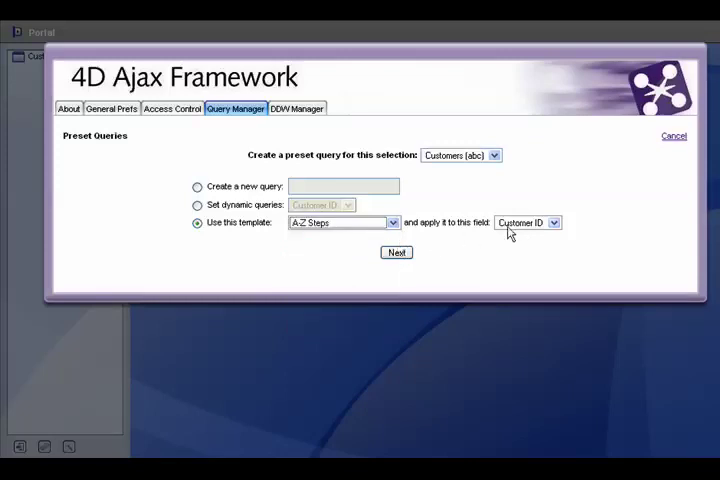
left_click(528, 222)
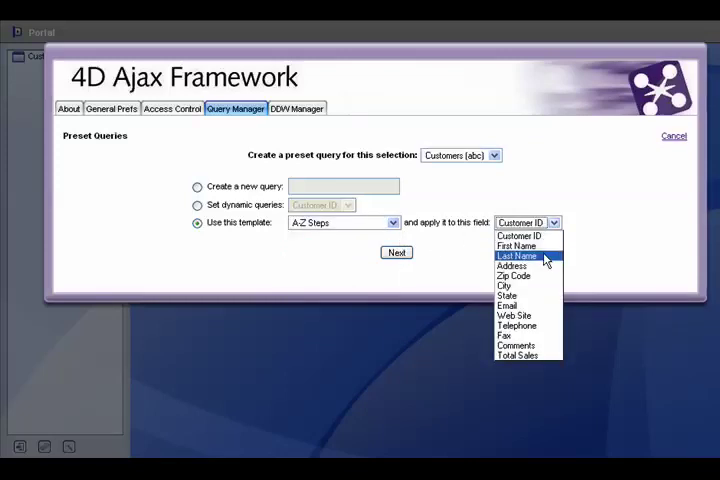
left_click(516, 256)
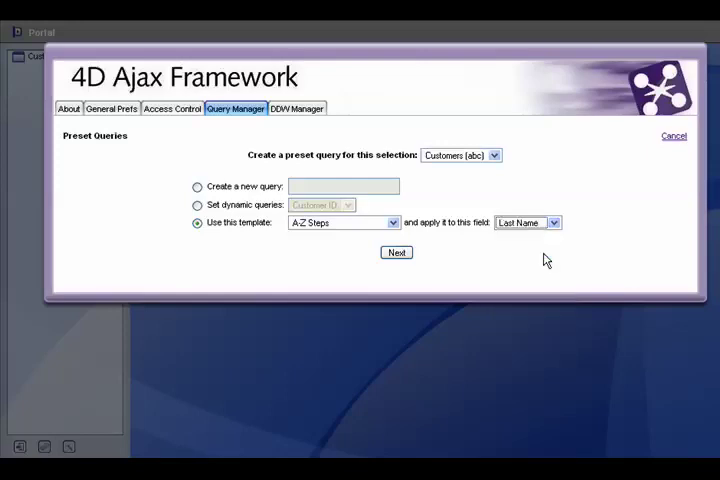
left_click(396, 252)
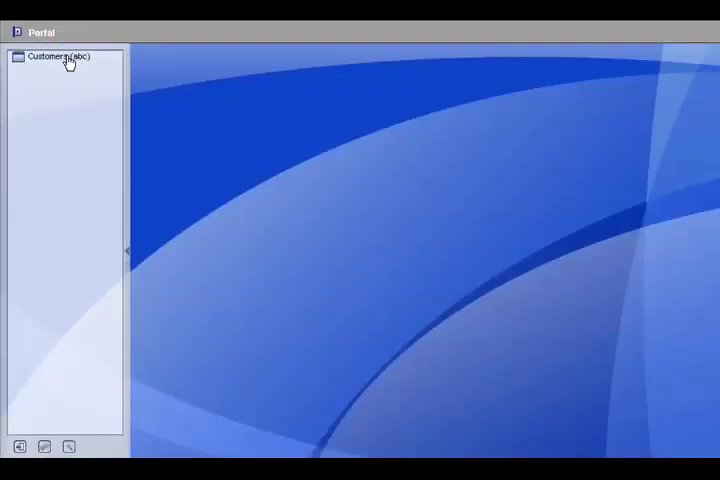
double_click(58, 56)
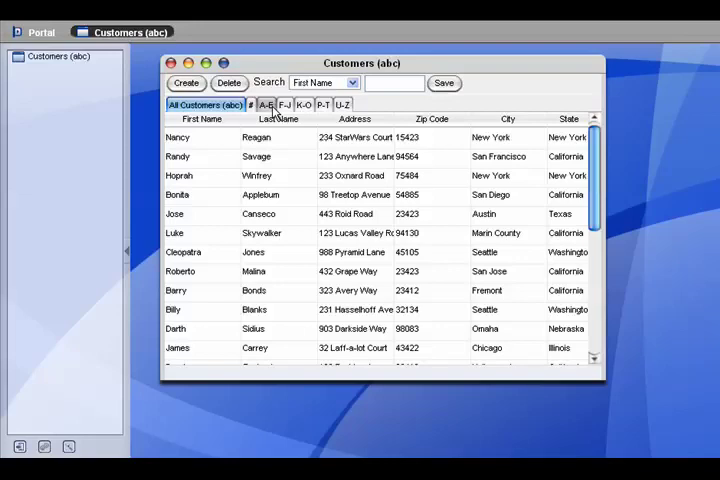
left_click(264, 104)
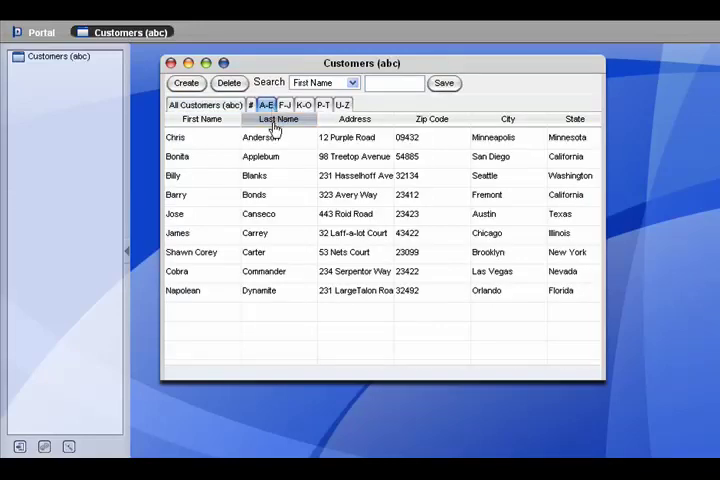
left_click(284, 104)
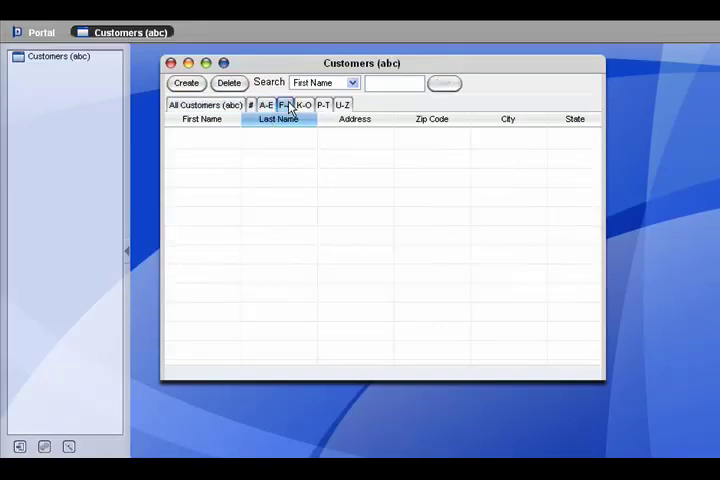
left_click(304, 104)
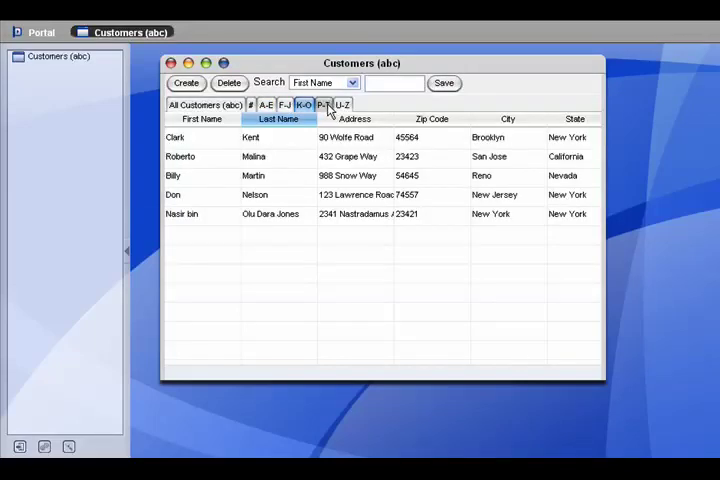
left_click(344, 104)
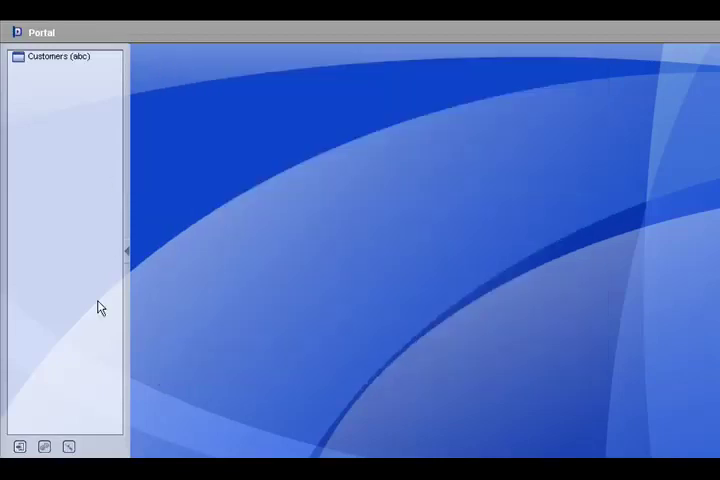
Delete the # preset query and filter the queries to Customers (abc).
left_click(68, 448)
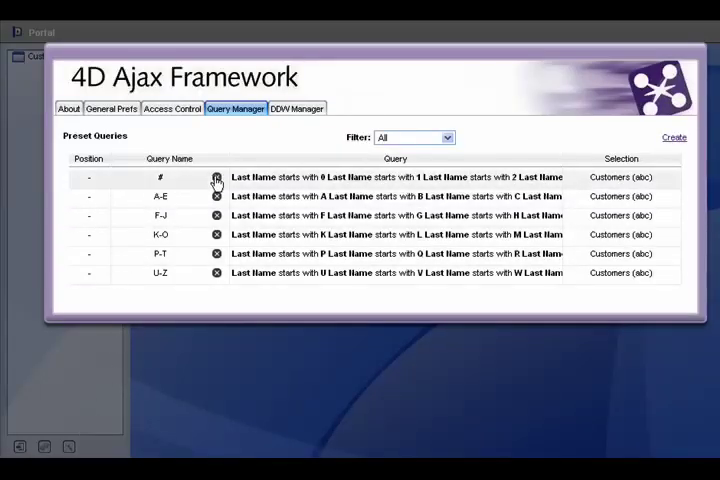
left_click(216, 176)
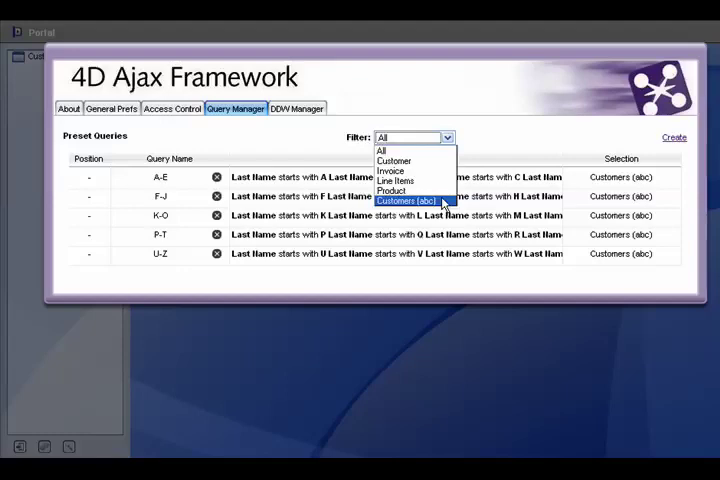
left_click(424, 200)
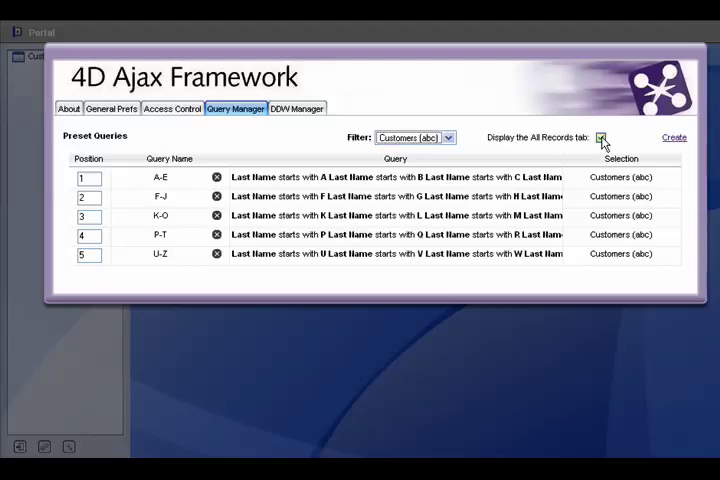
Turn off the All Records tab, save, and reopen Customers (abc) to check its tabs.
left_click(600, 136)
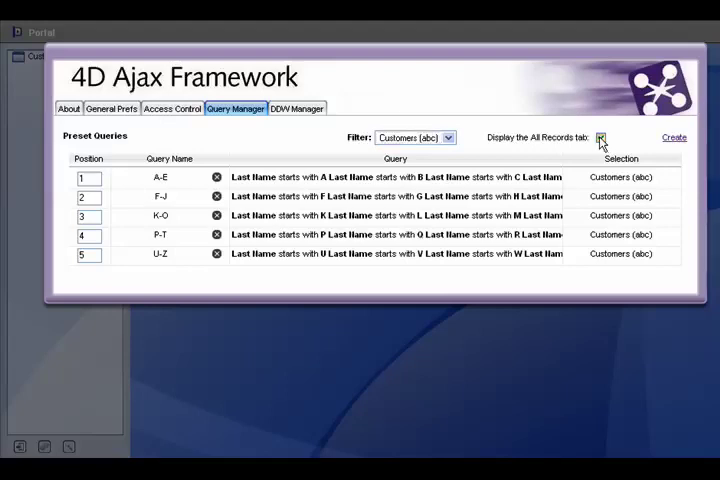
left_click(600, 136)
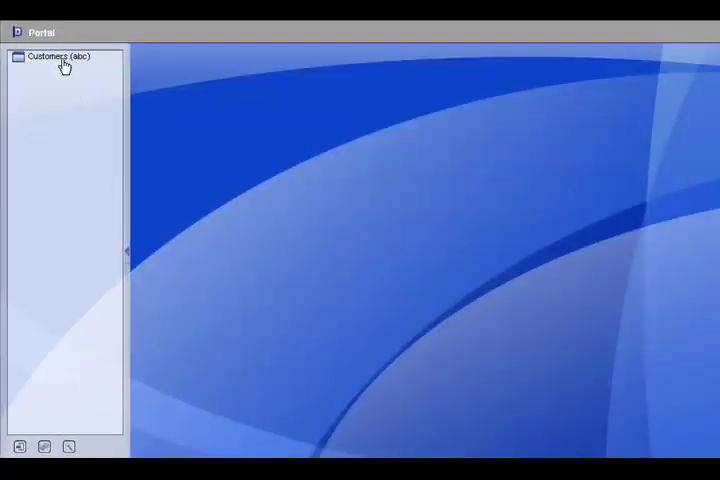
double_click(60, 56)
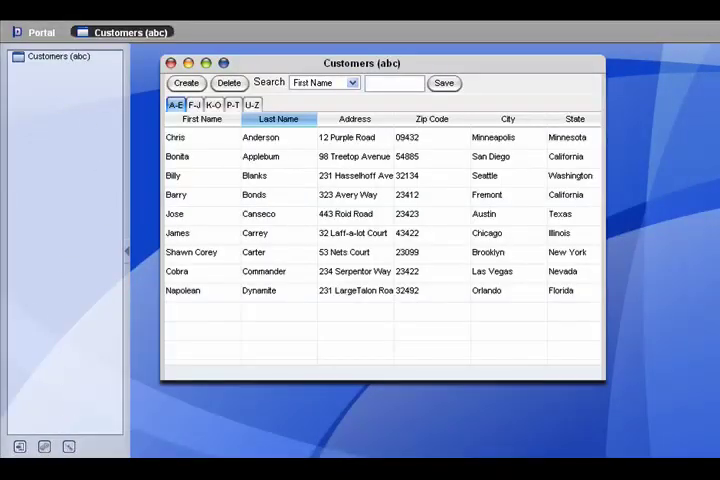